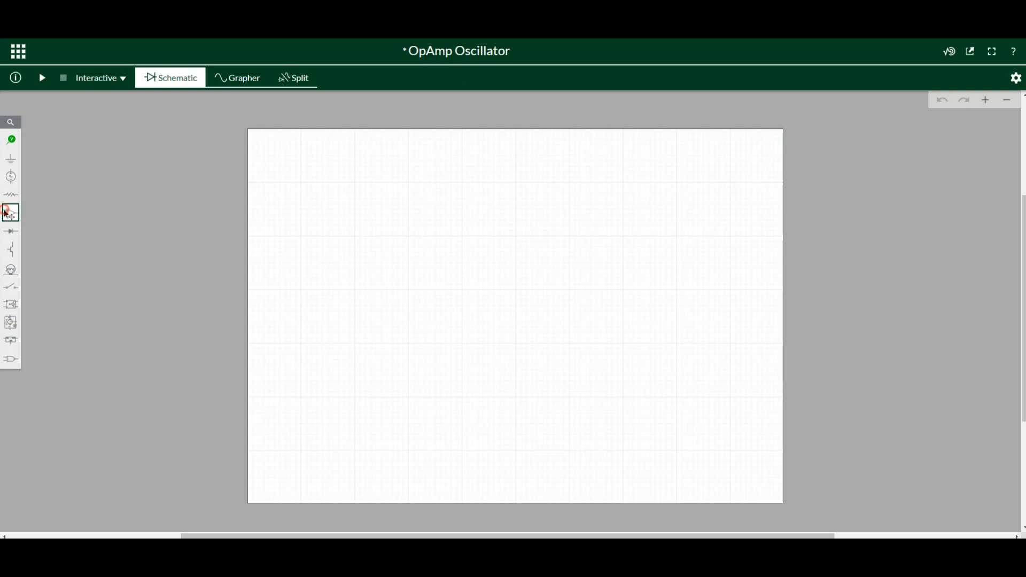
Place a 5-terminal op-amp U1 from the Analog group mid-page and flip it so the inverting input is on top.
click(11, 213)
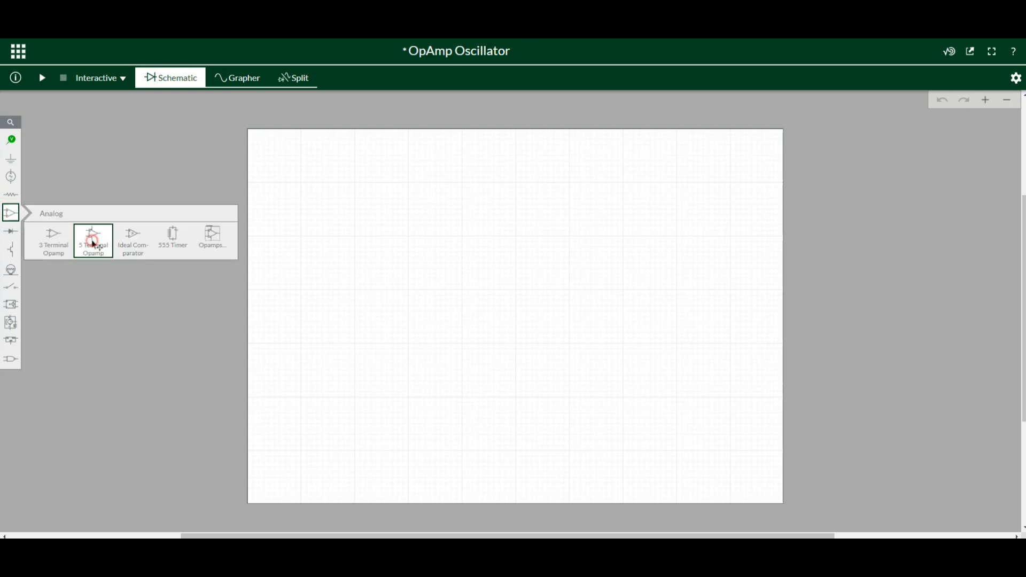
click(92, 241)
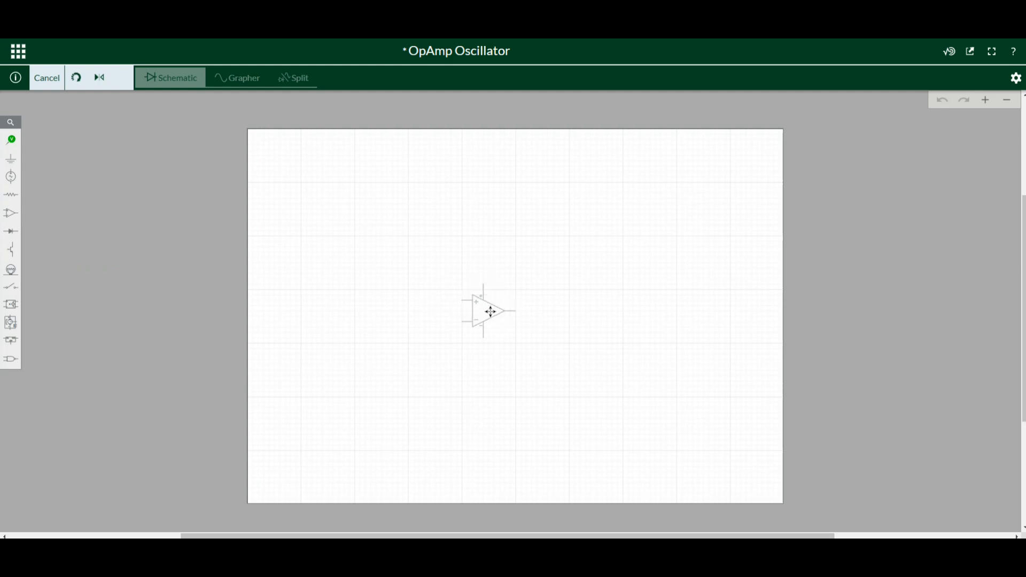
click(488, 317)
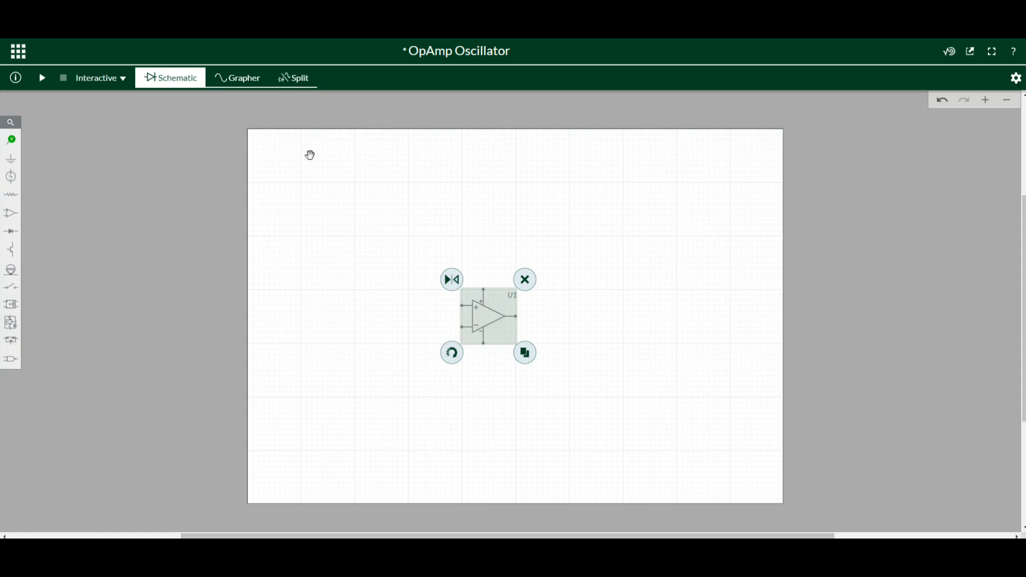
mouse_move(451, 276)
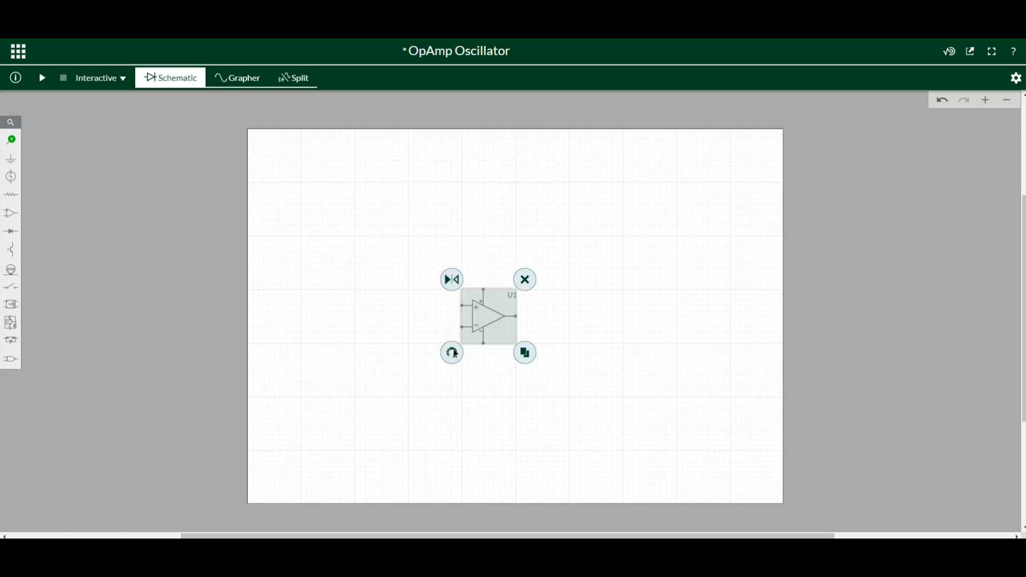
click(451, 279)
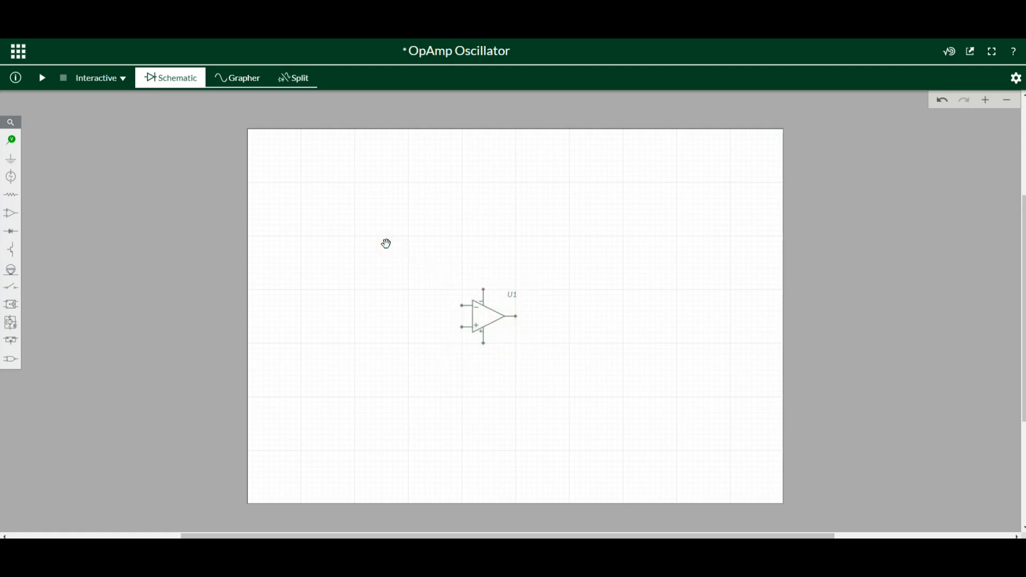
mouse_move(470, 303)
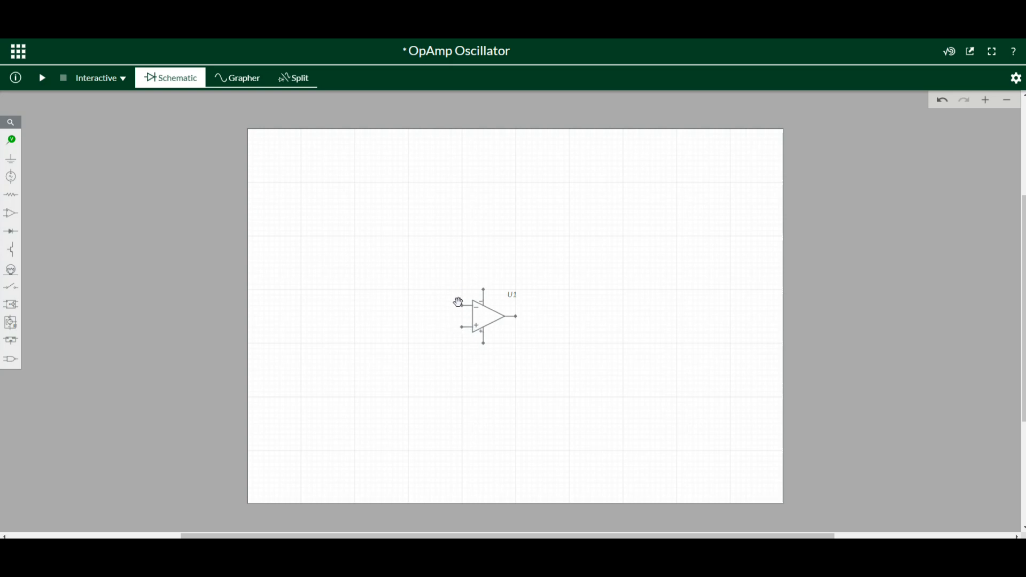
mouse_move(183, 336)
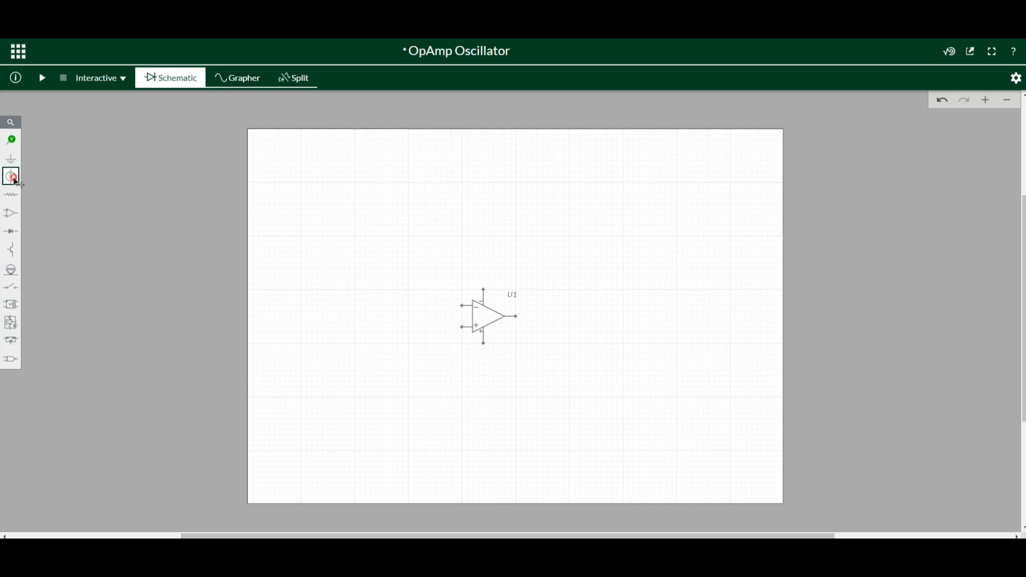
Place DC sources left of the op-amp and set V1 to -9V and V2 to 9V.
click(10, 177)
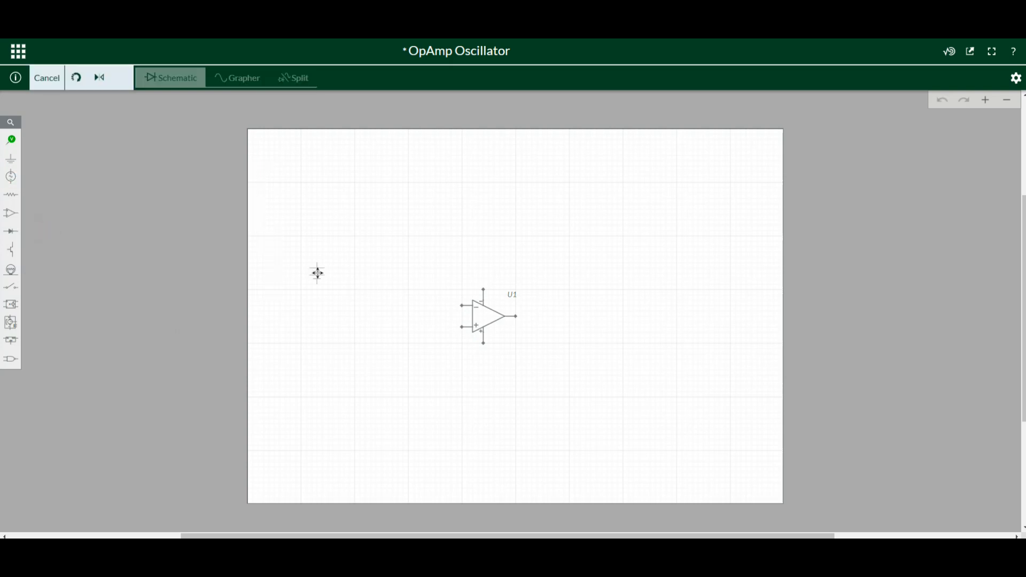
mouse_move(301, 280)
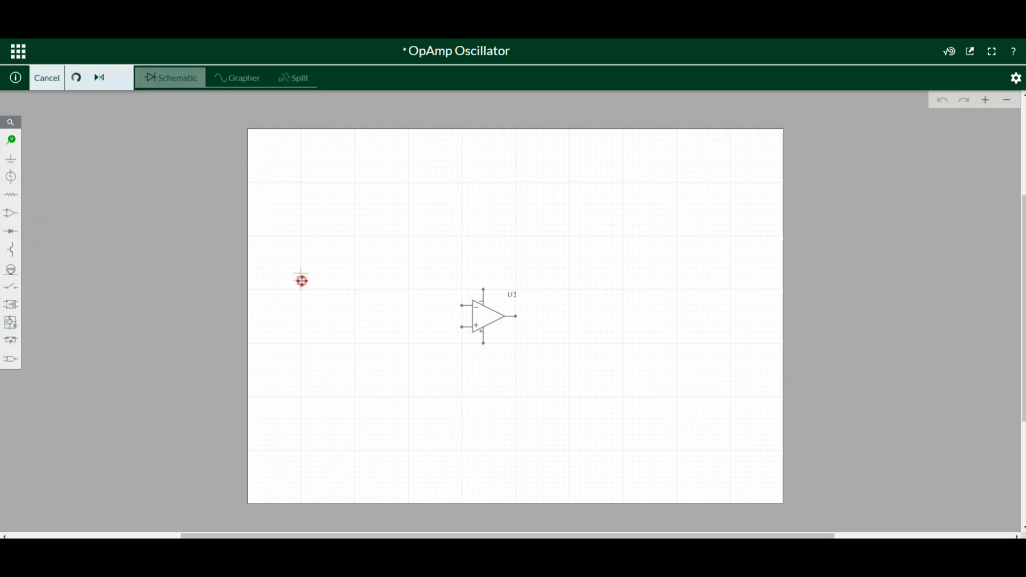
click(301, 280)
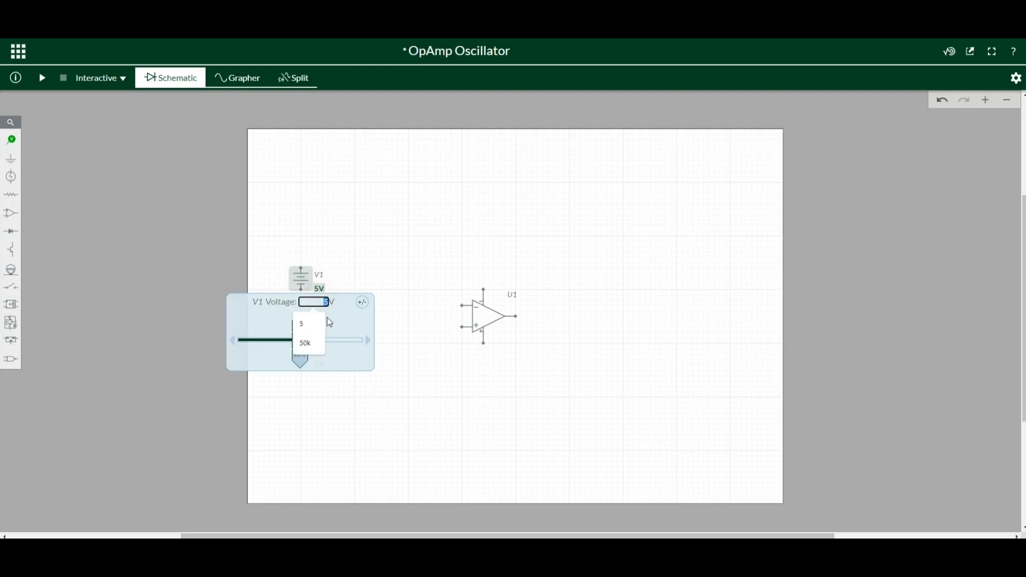
text(-9)
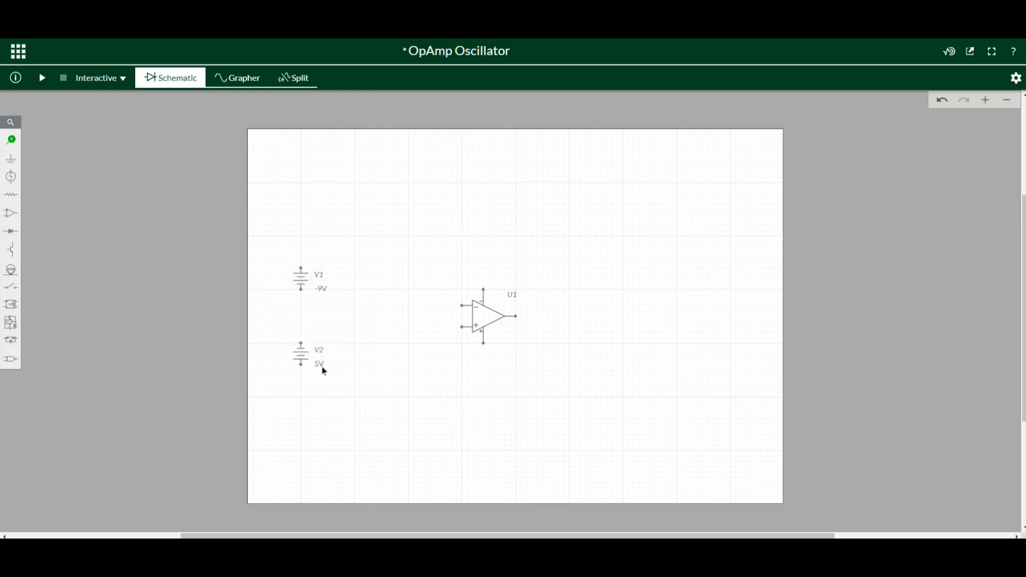
click(320, 363)
text(9)
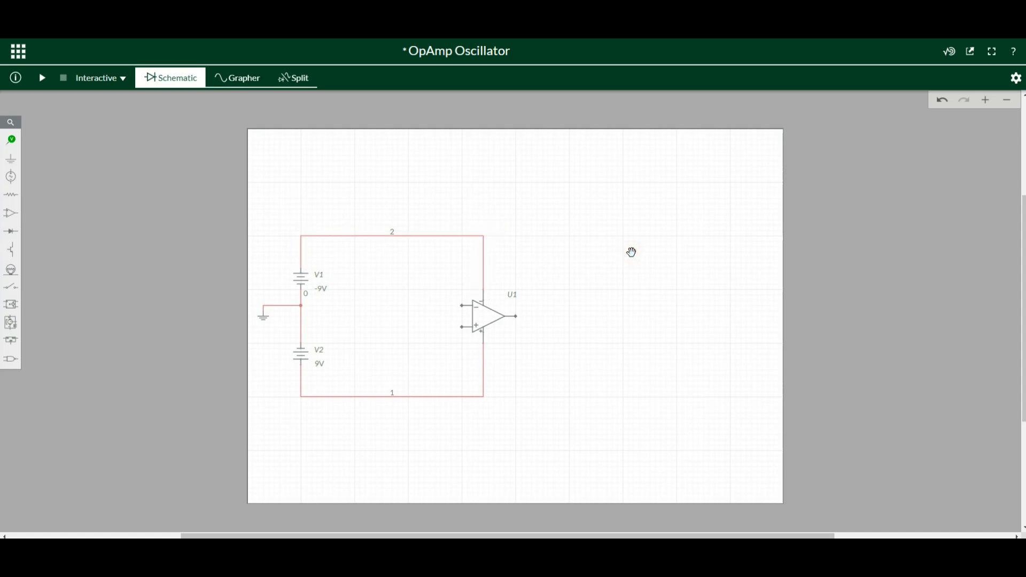
mouse_move(18, 186)
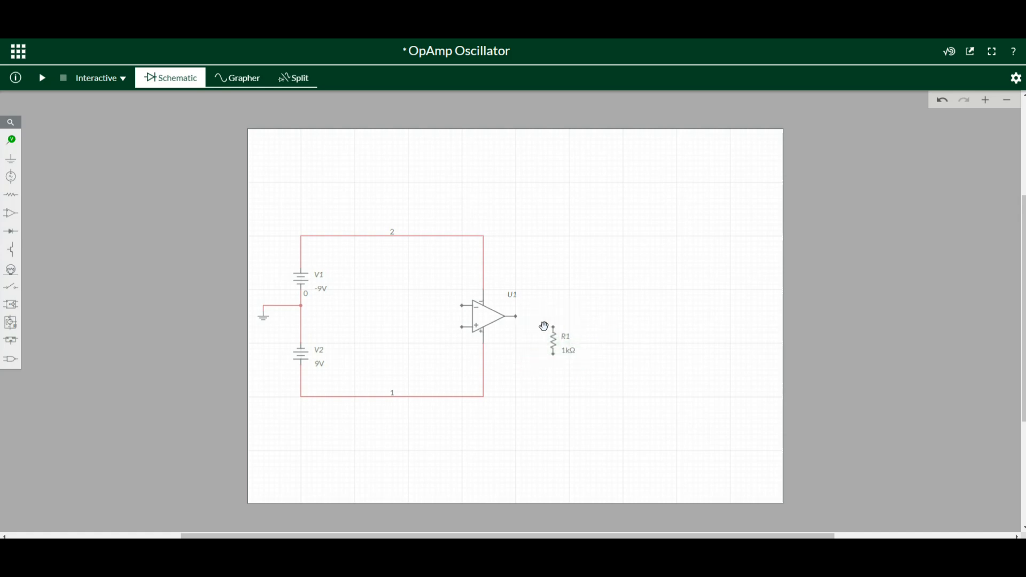
mouse_move(553, 339)
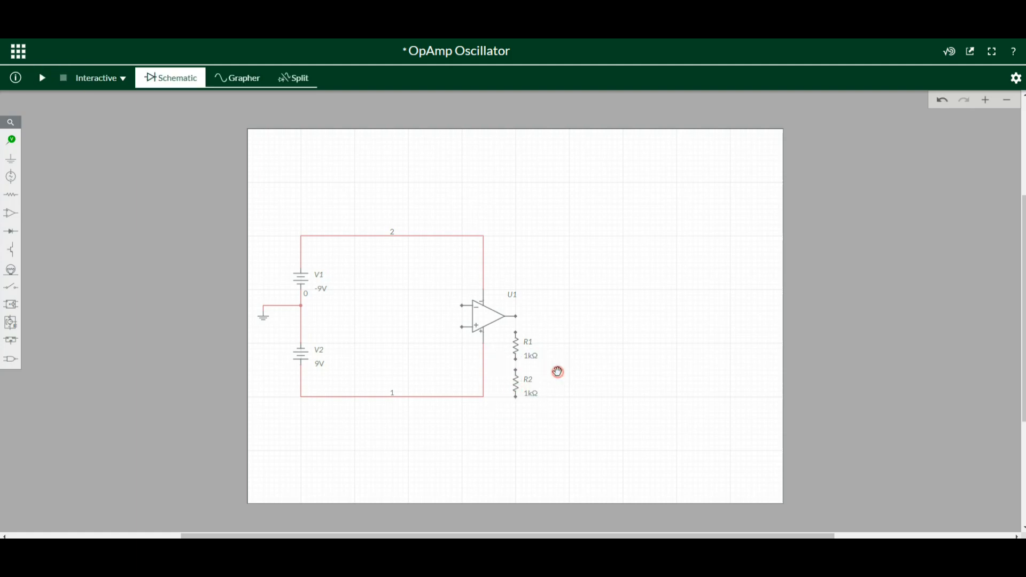
Set resistor R1 to 35kΩ and R2 to 30kΩ below U1's output.
click(531, 355)
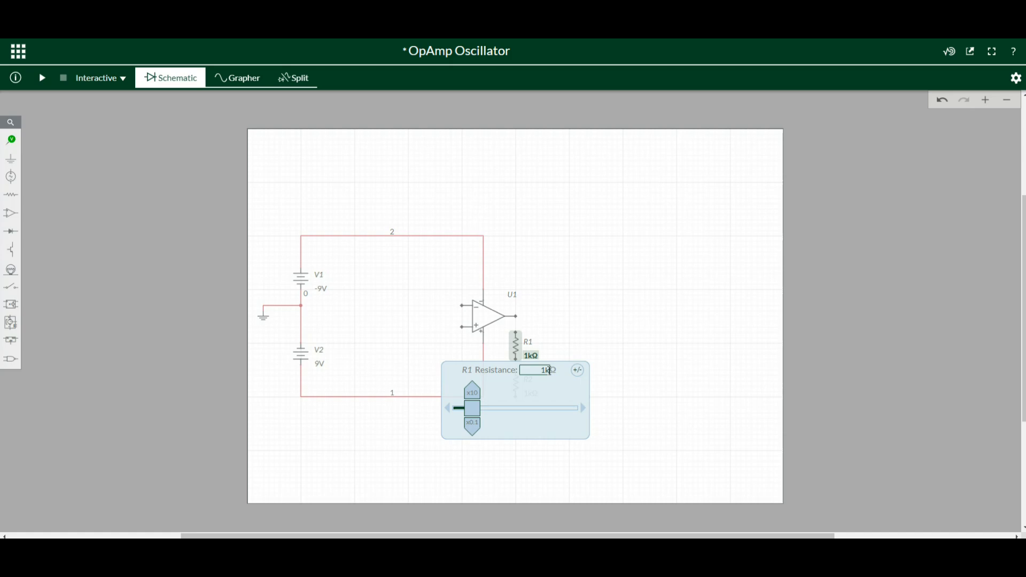
triple_click(536, 370)
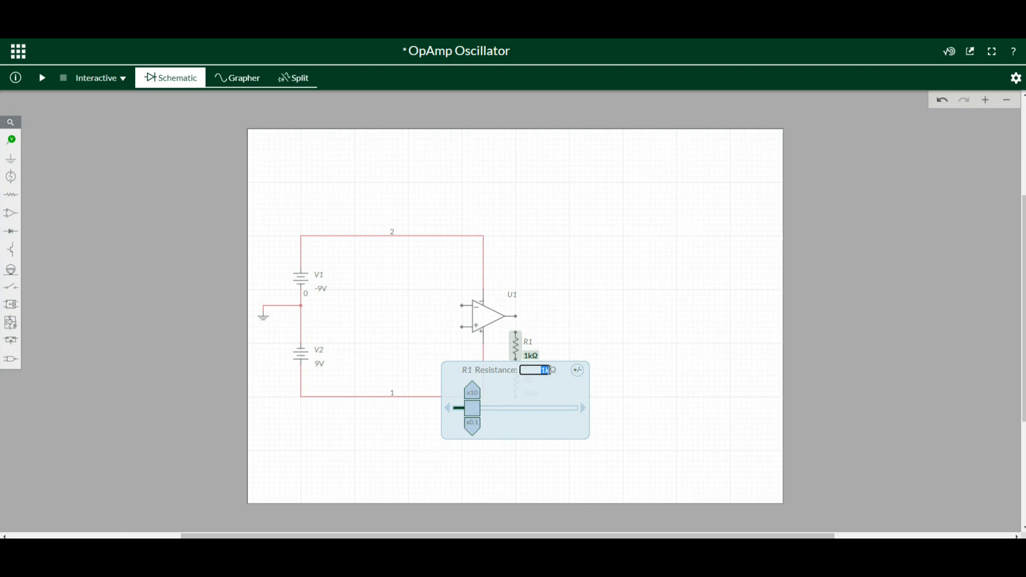
text(35k)
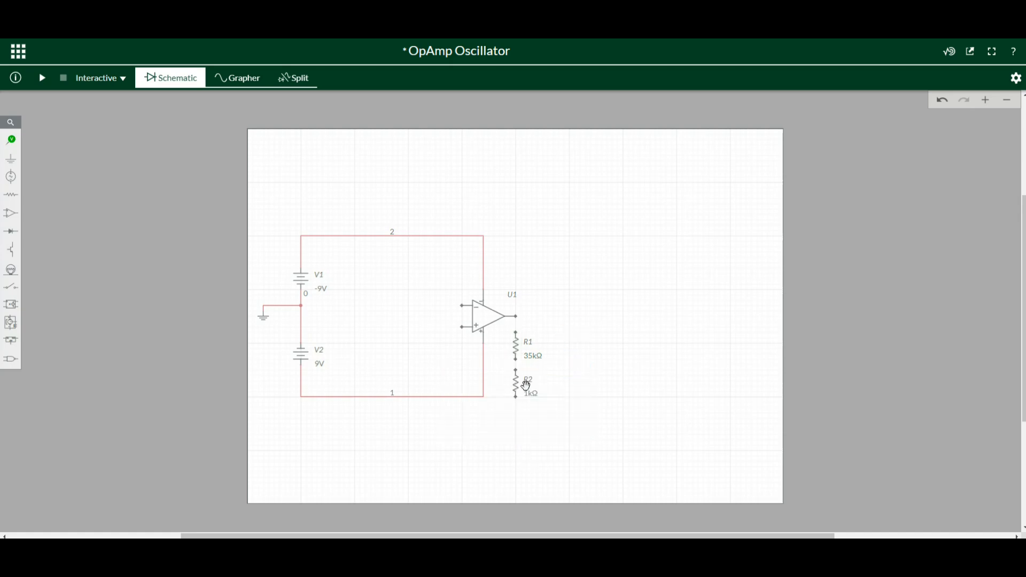
click(516, 385)
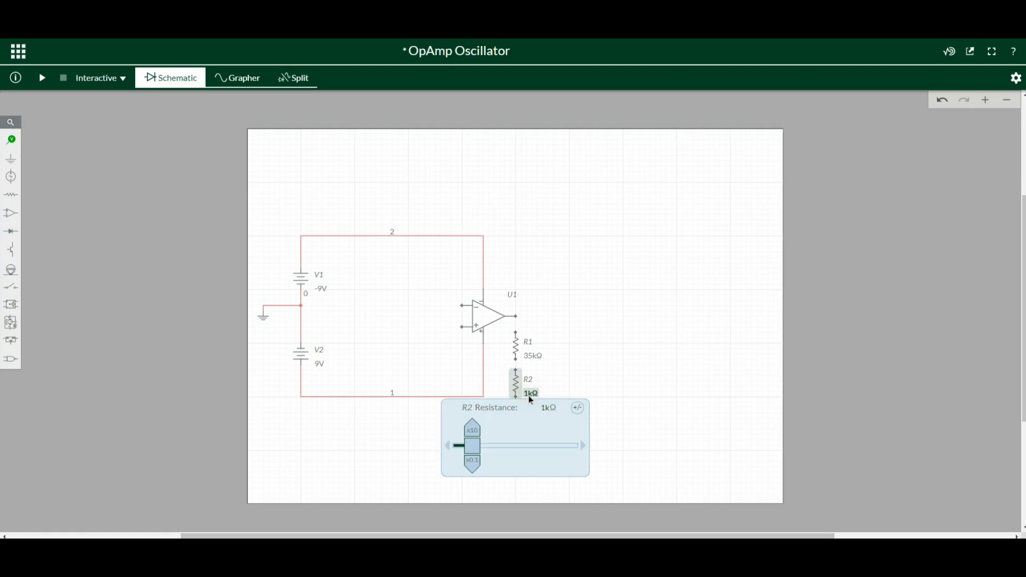
click(536, 407)
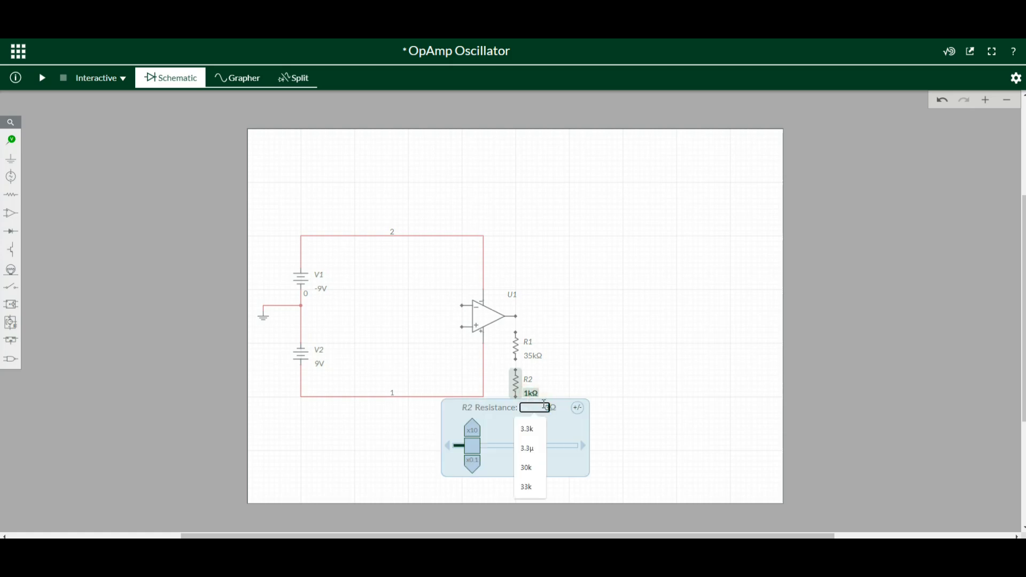
click(526, 467)
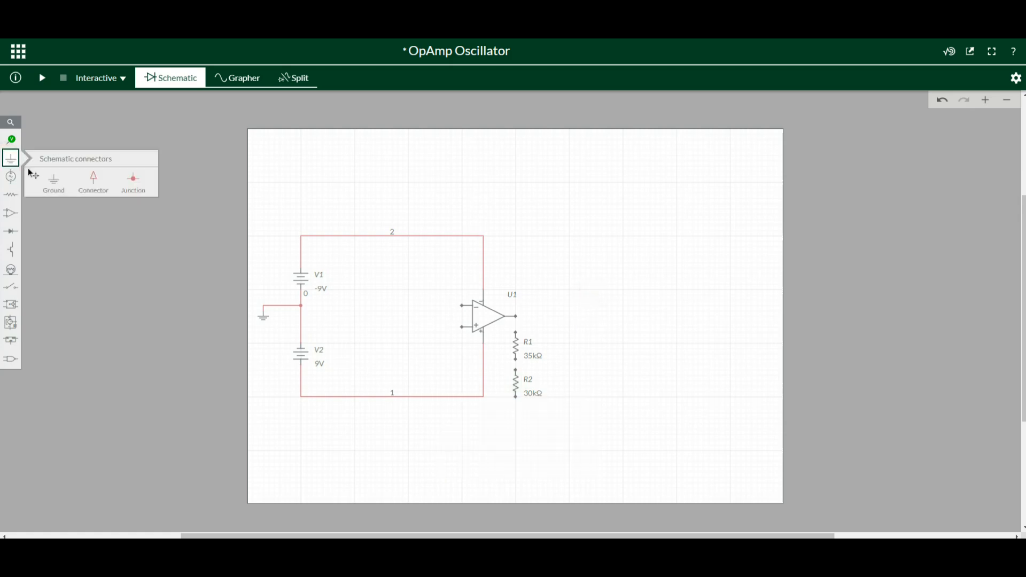
Ground the bottom of the R1–R2 divider below R2.
click(54, 176)
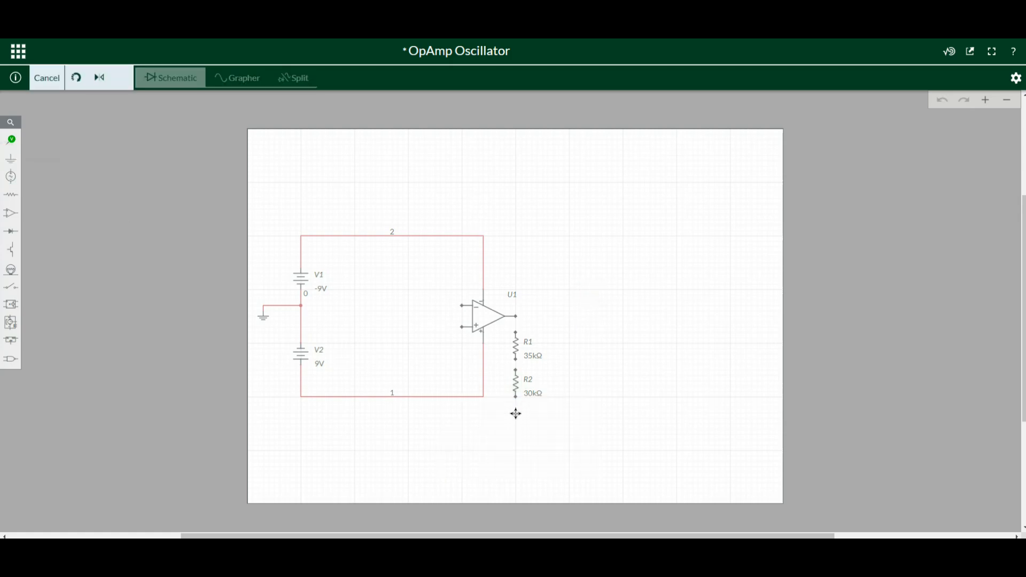
click(46, 77)
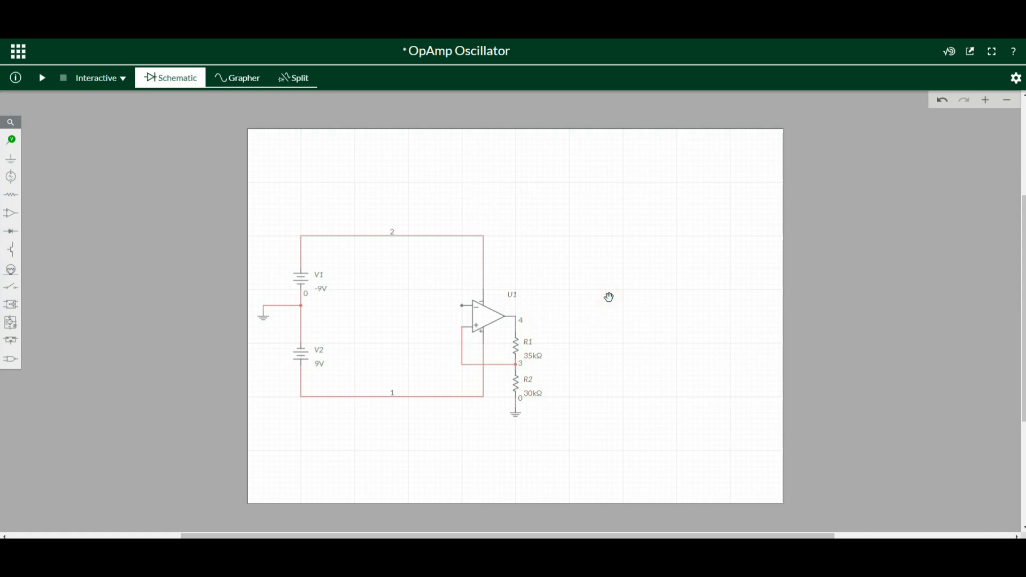
mouse_move(522, 372)
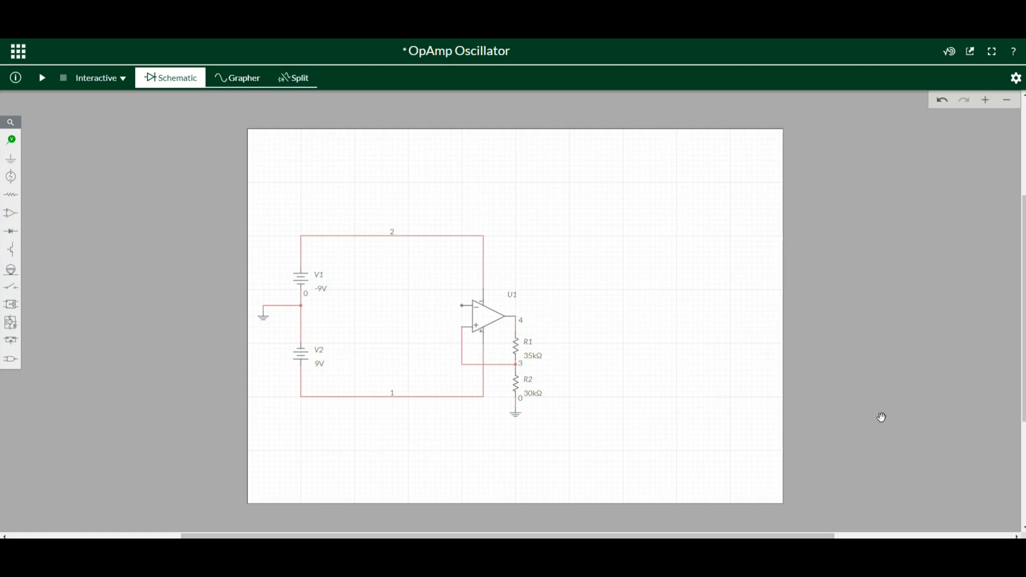
mouse_move(847, 407)
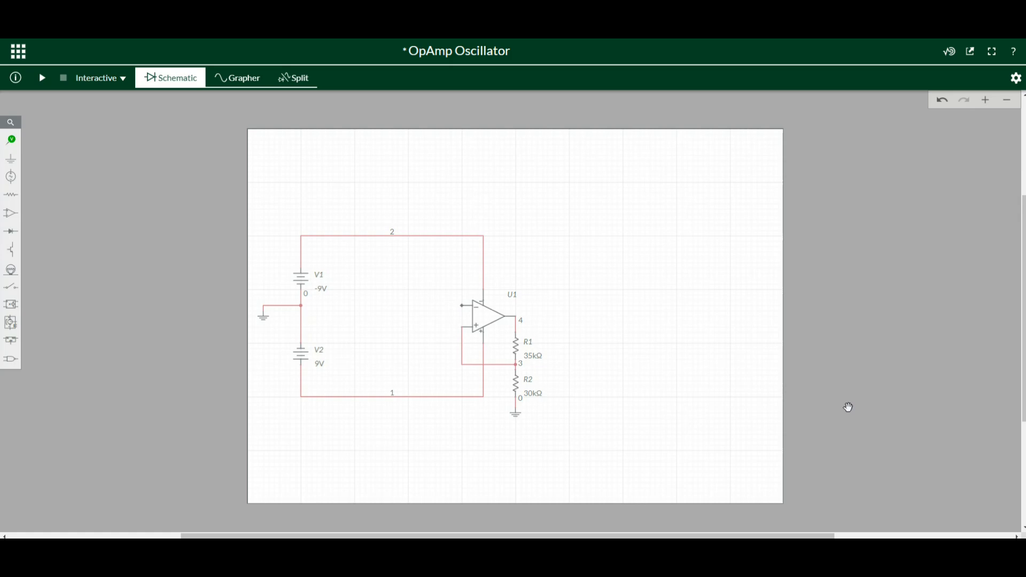
mouse_move(150, 175)
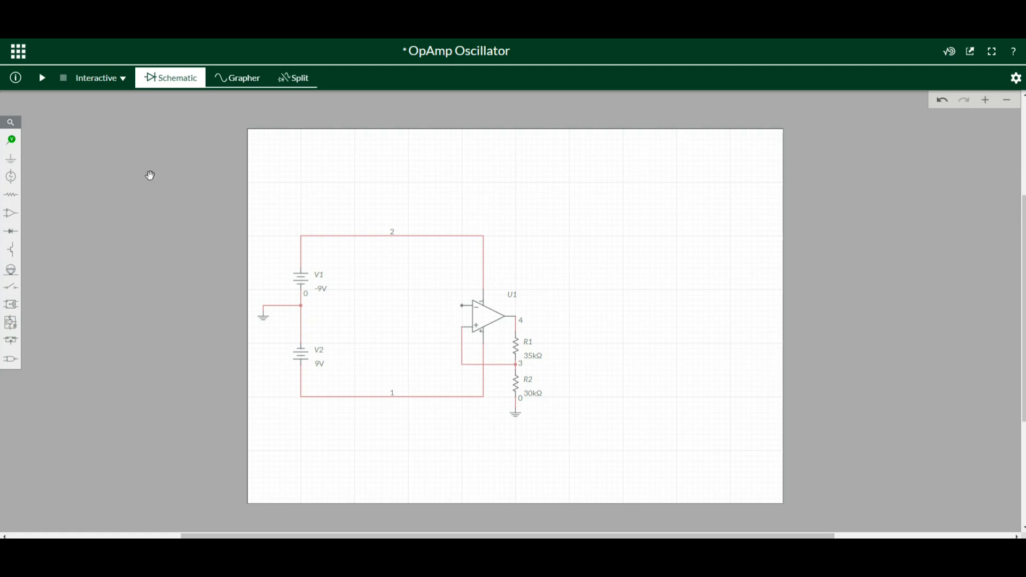
Add feedback resistor R3 above U1, wired from its output to the inverting input.
click(11, 194)
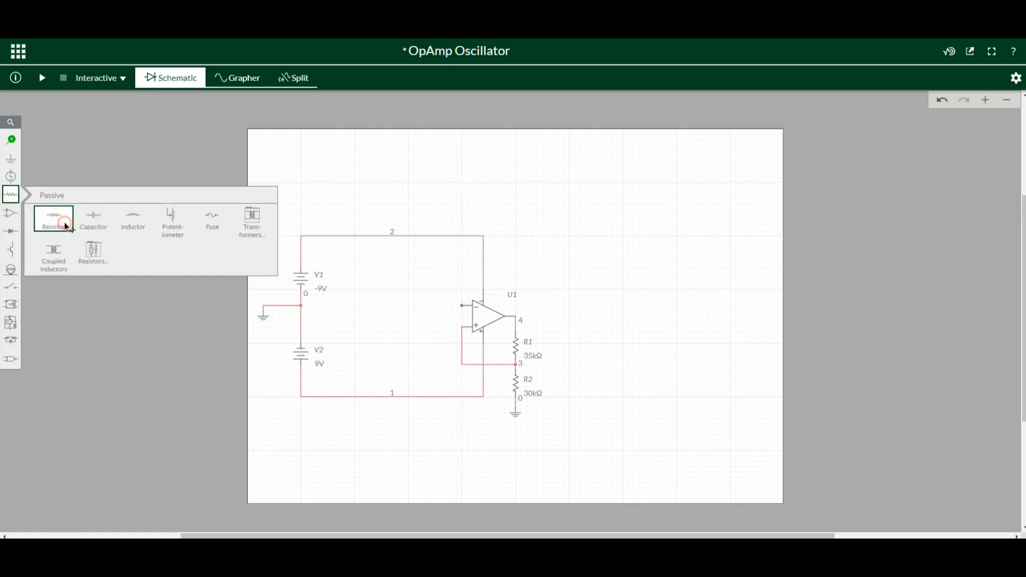
click(53, 218)
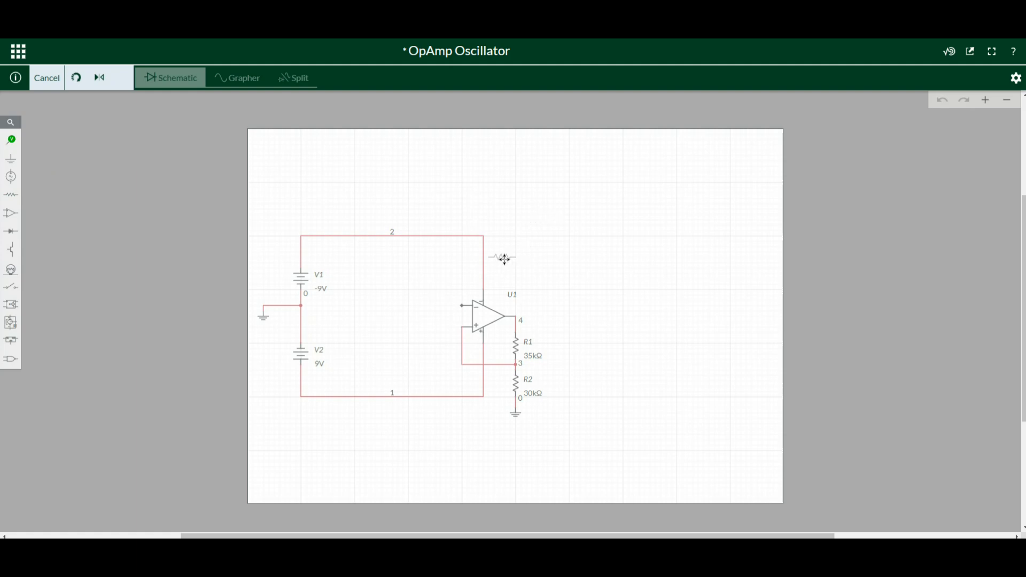
click(502, 257)
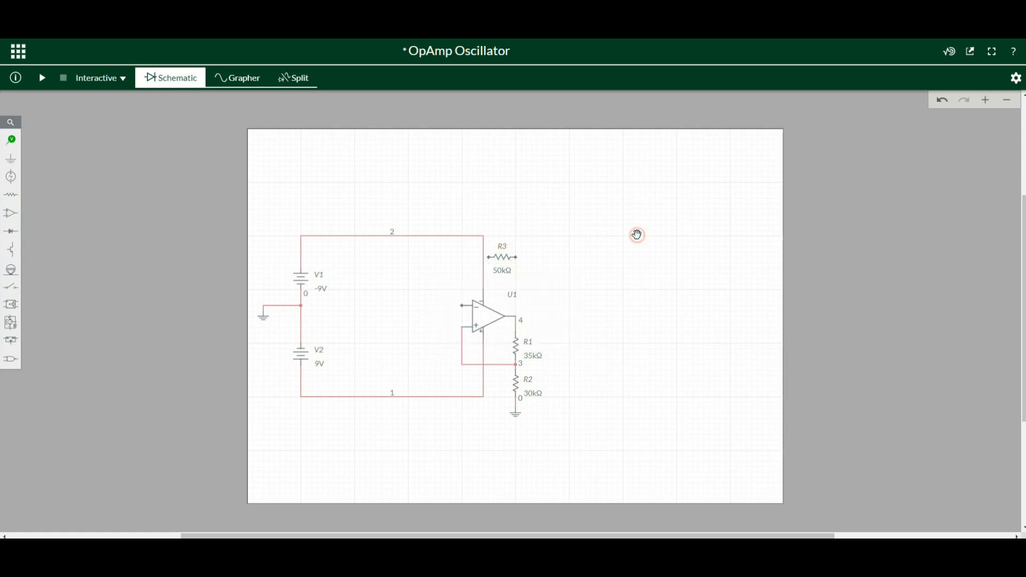
click(507, 316)
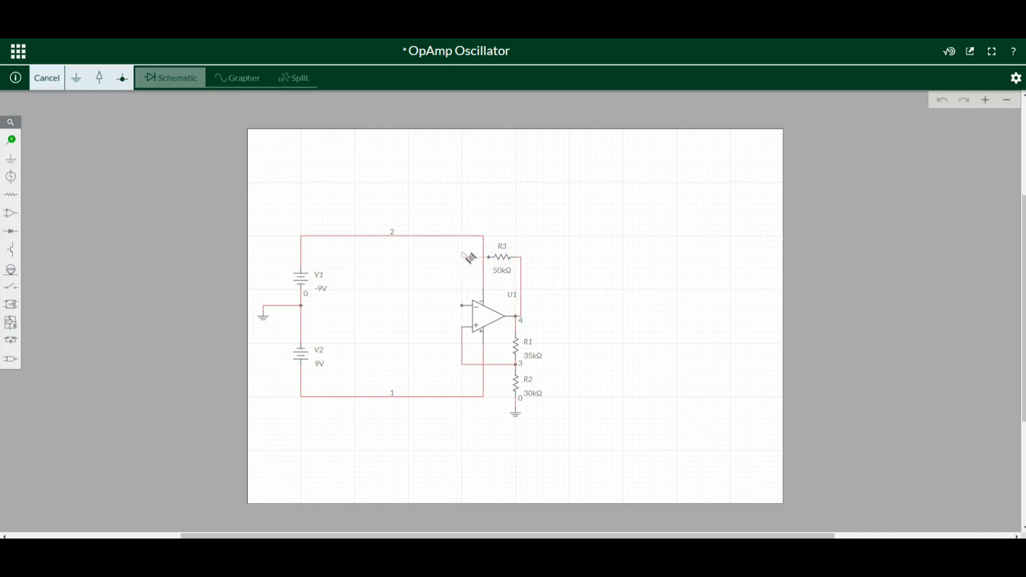
mouse_move(448, 268)
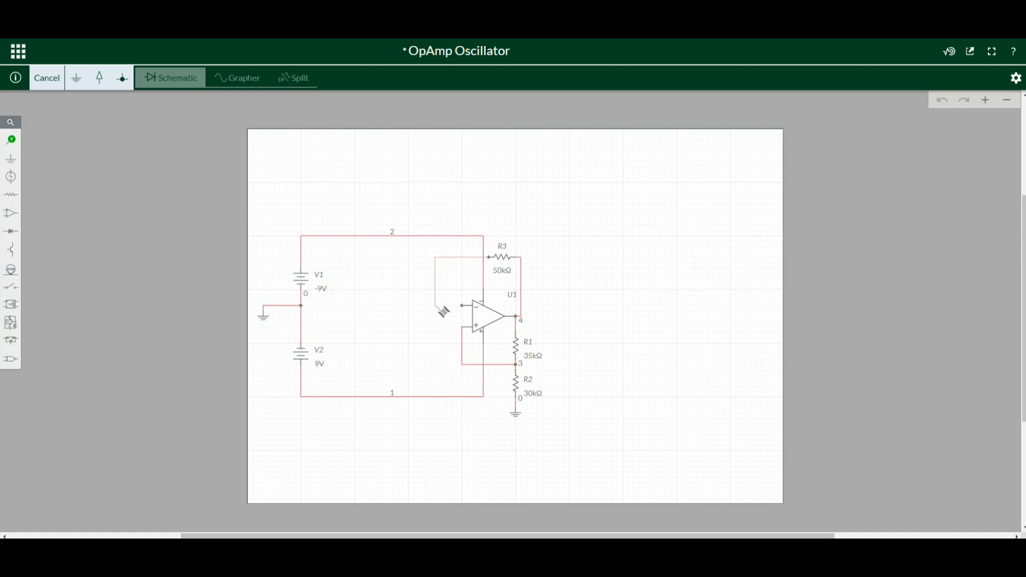
mouse_move(465, 309)
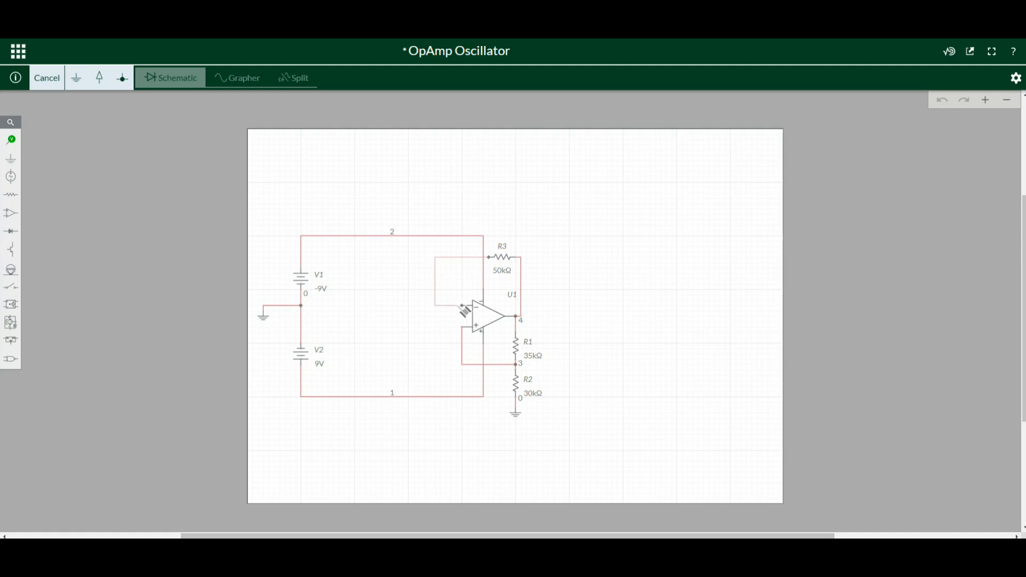
click(46, 77)
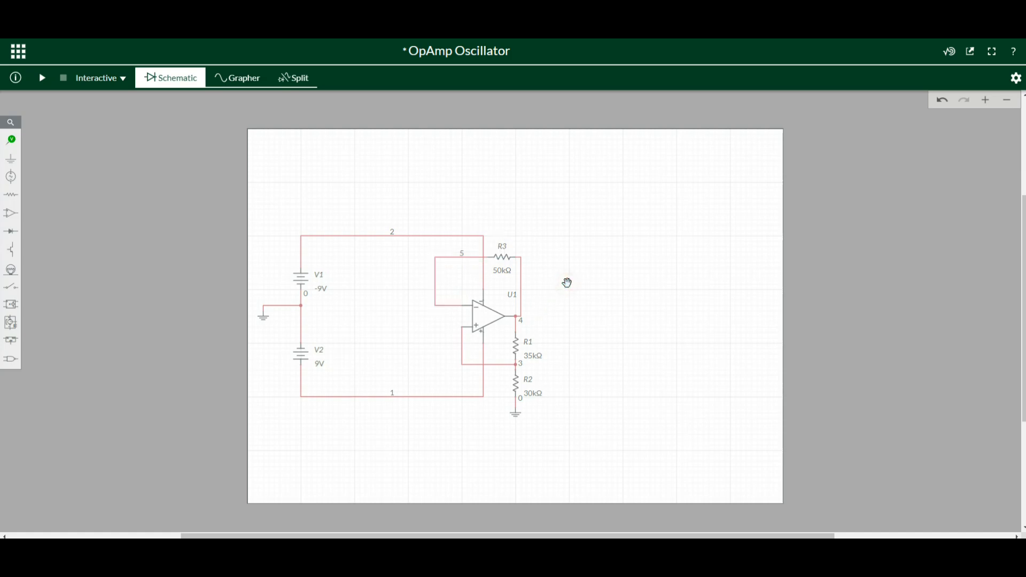
click(10, 194)
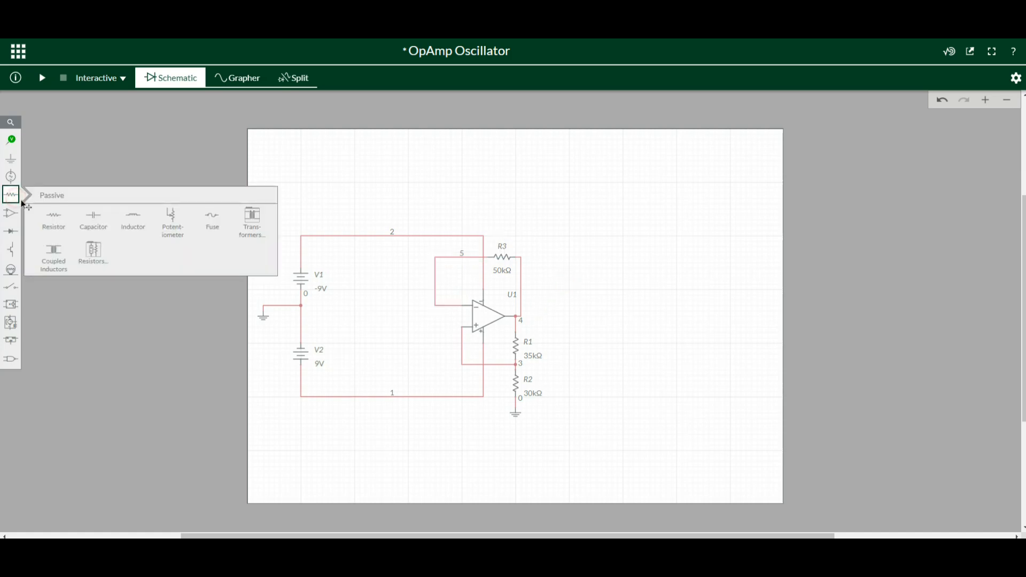
Add capacitor C1 left of U1, grounded below and tied to the inverting-input node.
click(93, 219)
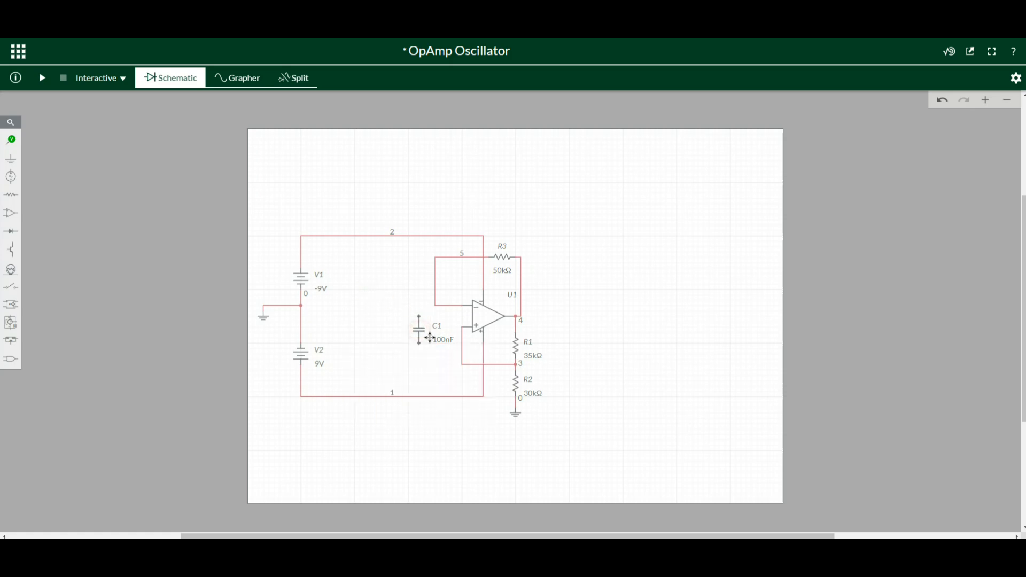
click(434, 329)
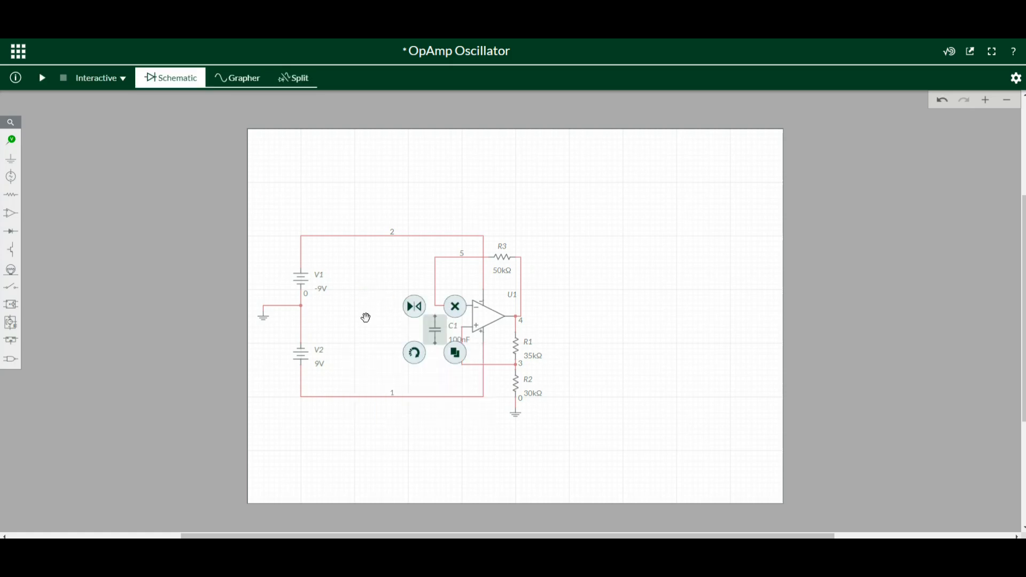
click(11, 158)
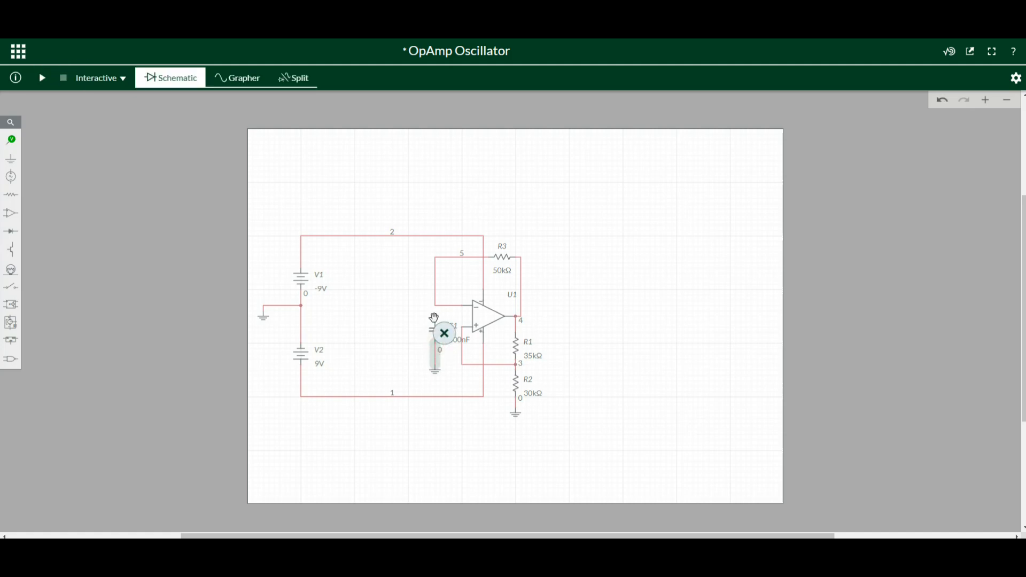
click(435, 334)
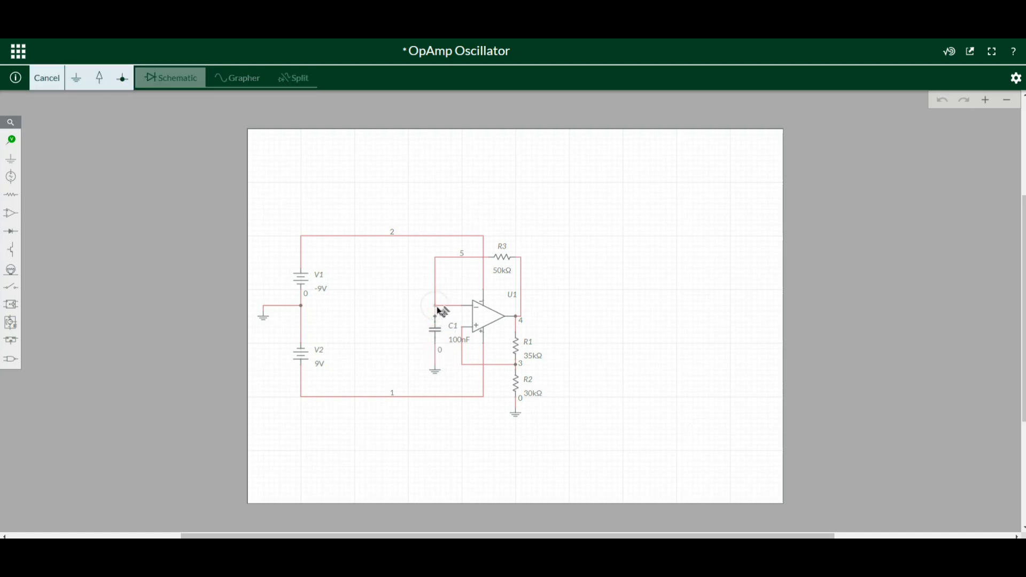
click(46, 77)
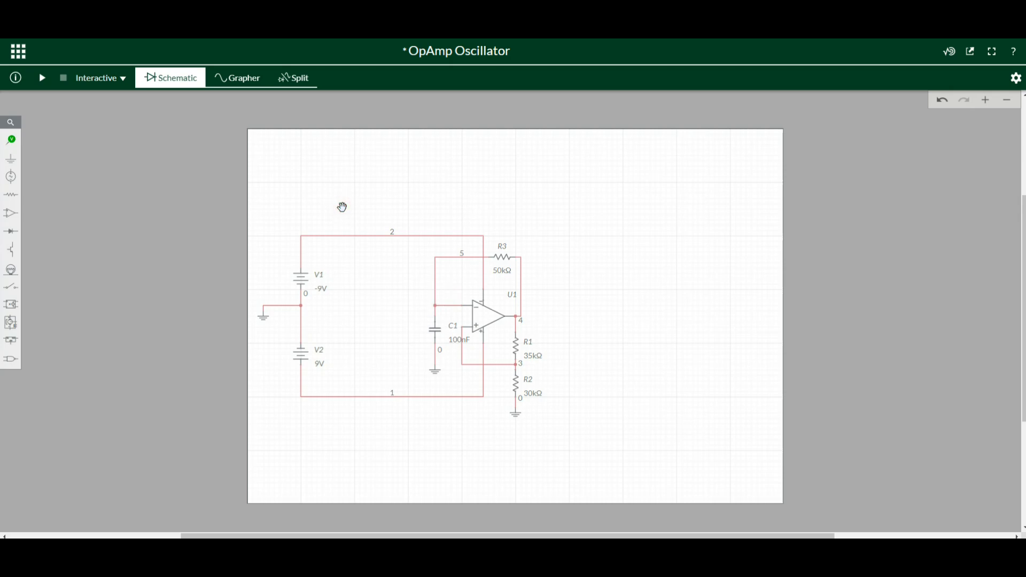
click(11, 139)
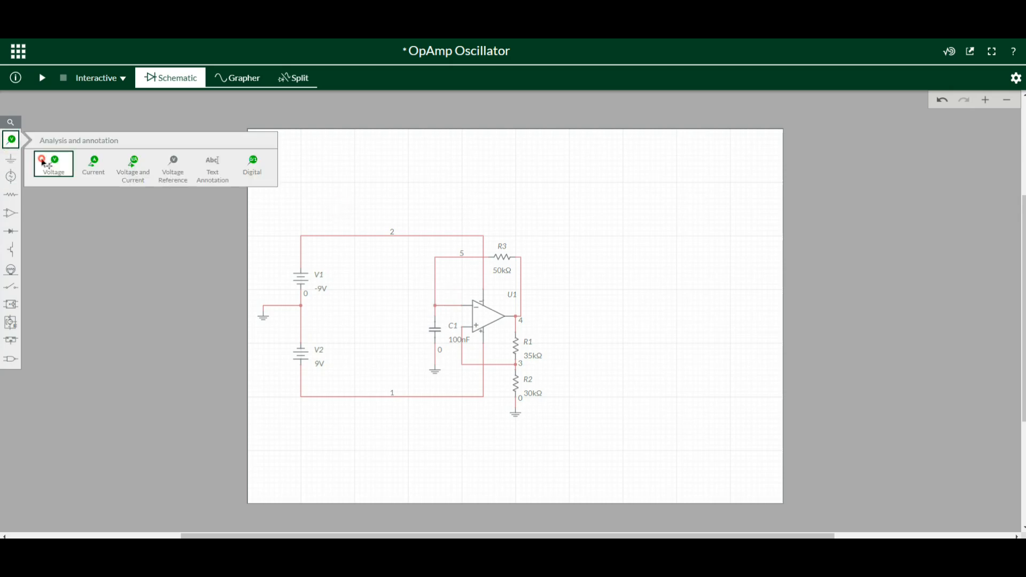
Probe U1's output, run the interactive simulation and show schematic and graph in Split view.
click(53, 165)
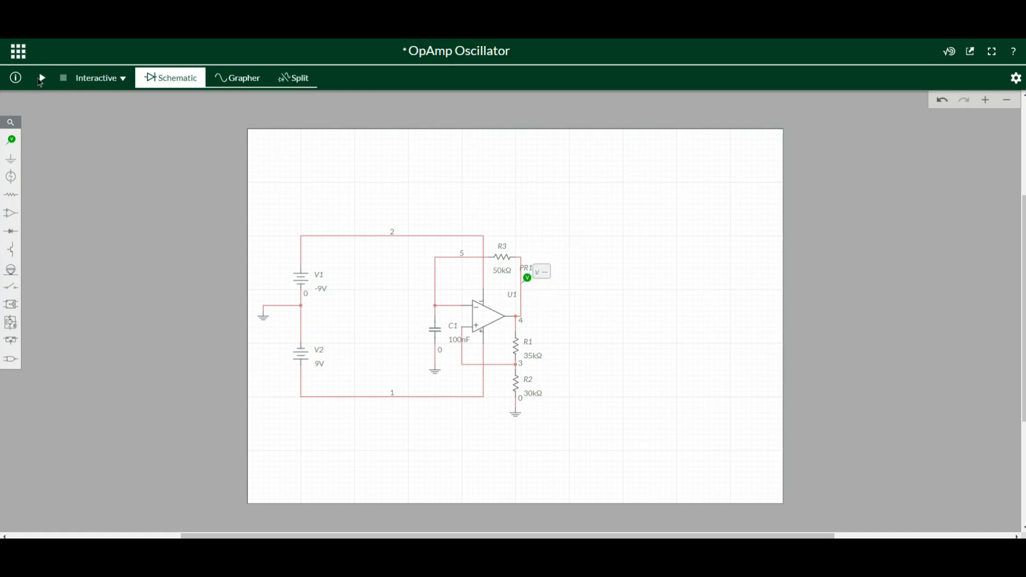
click(40, 77)
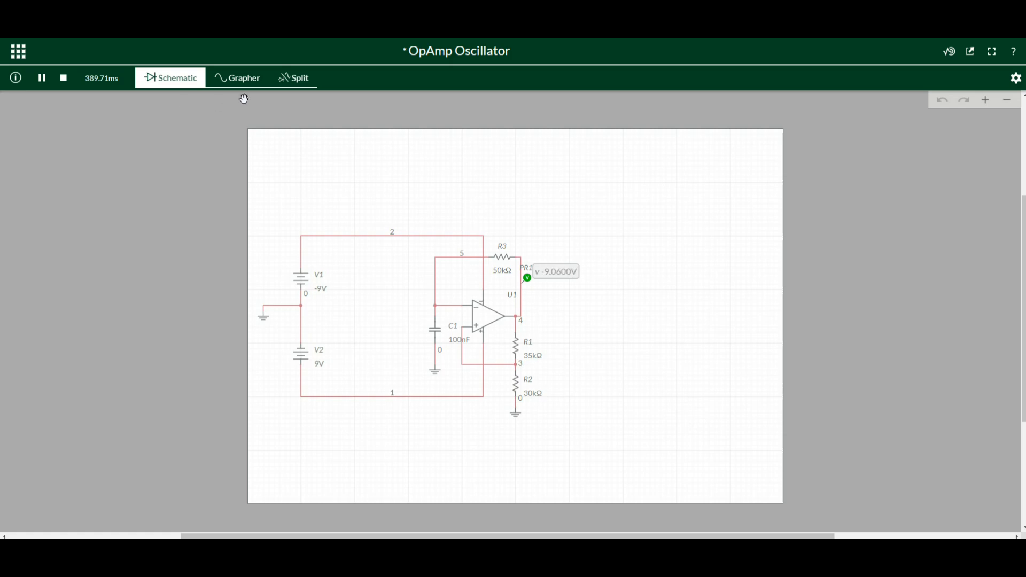
click(292, 77)
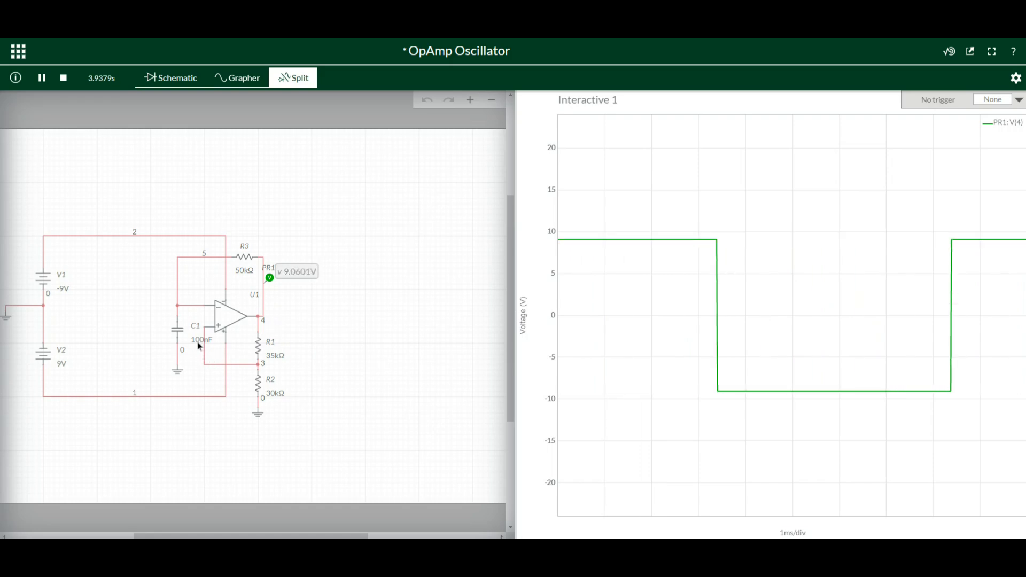
Show C1's live capacitance slider, dismiss it, then bring up R3's resistance slider.
click(201, 339)
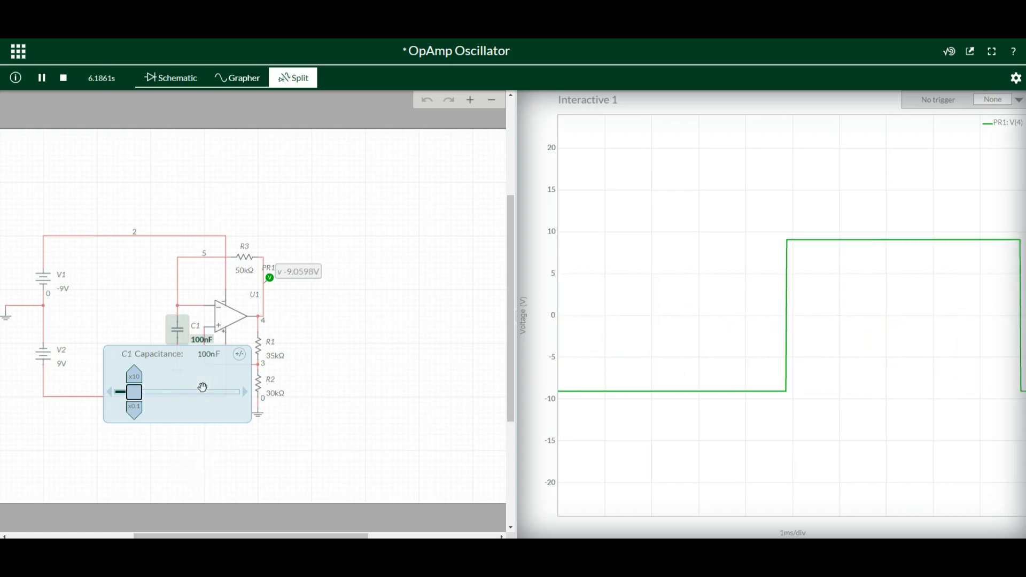
click(322, 344)
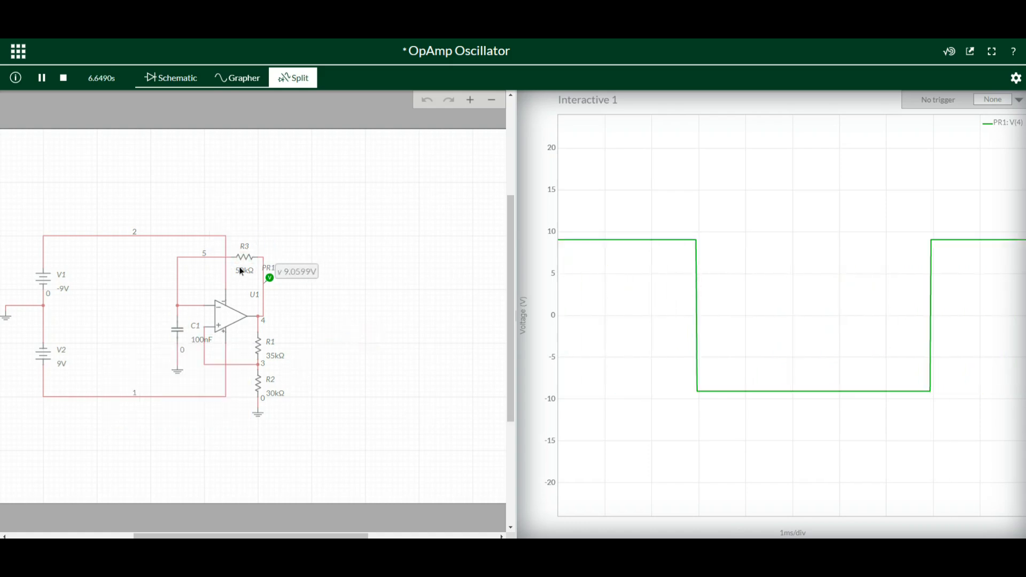
click(245, 256)
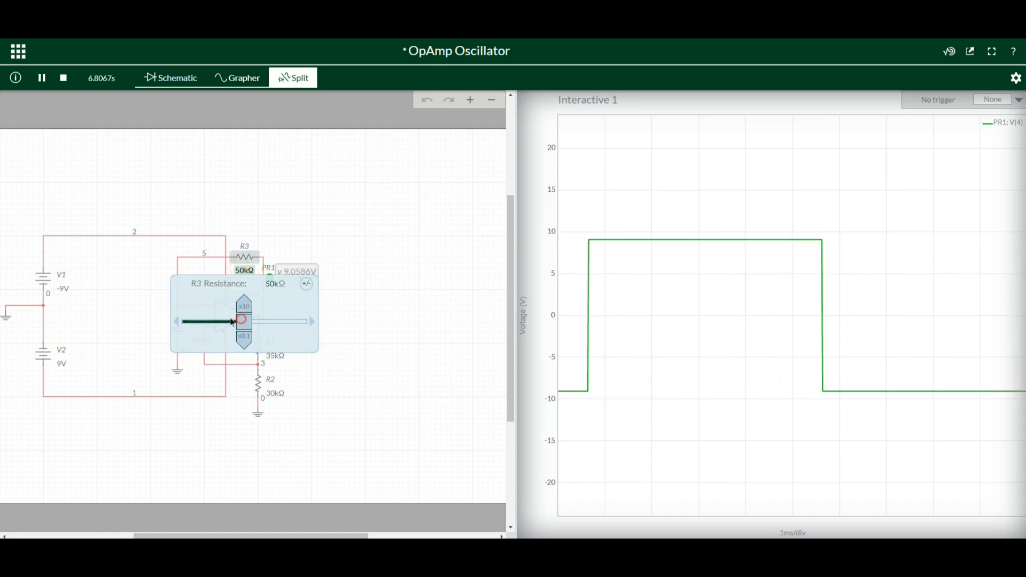